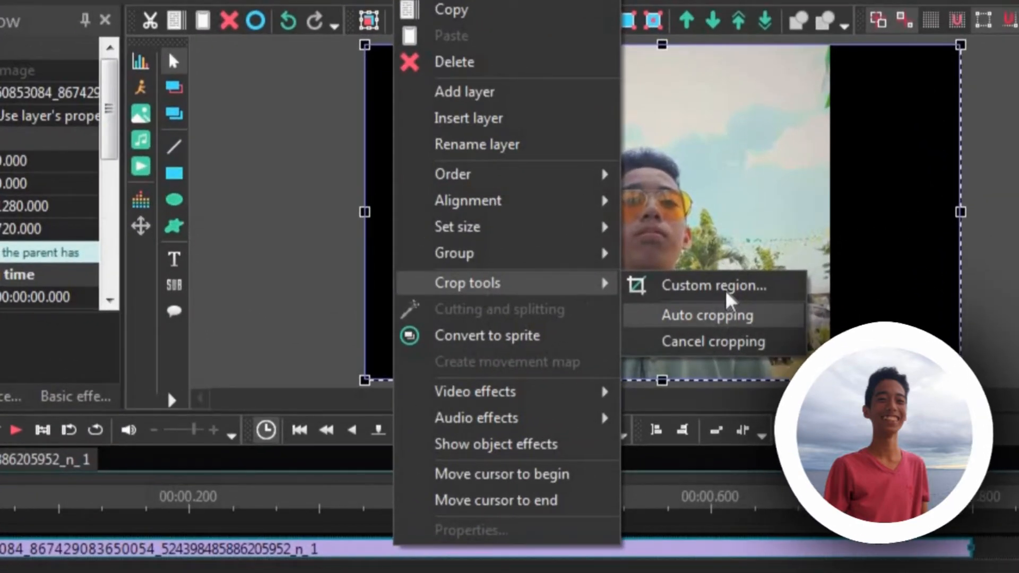
- Crop the square background photo to a 480x270 widescreen region around the face via Custom region
click(717, 285)
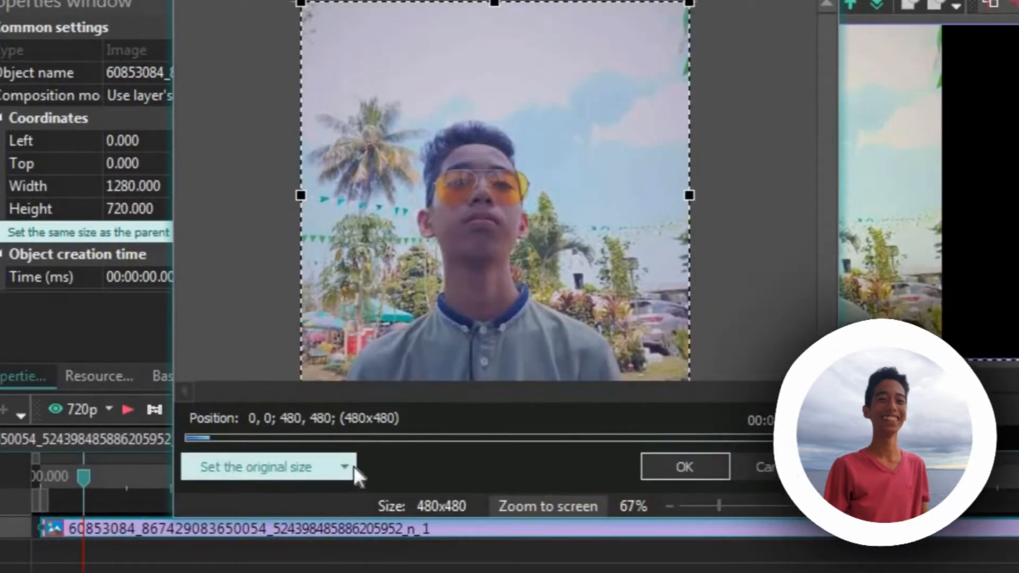
click(344, 467)
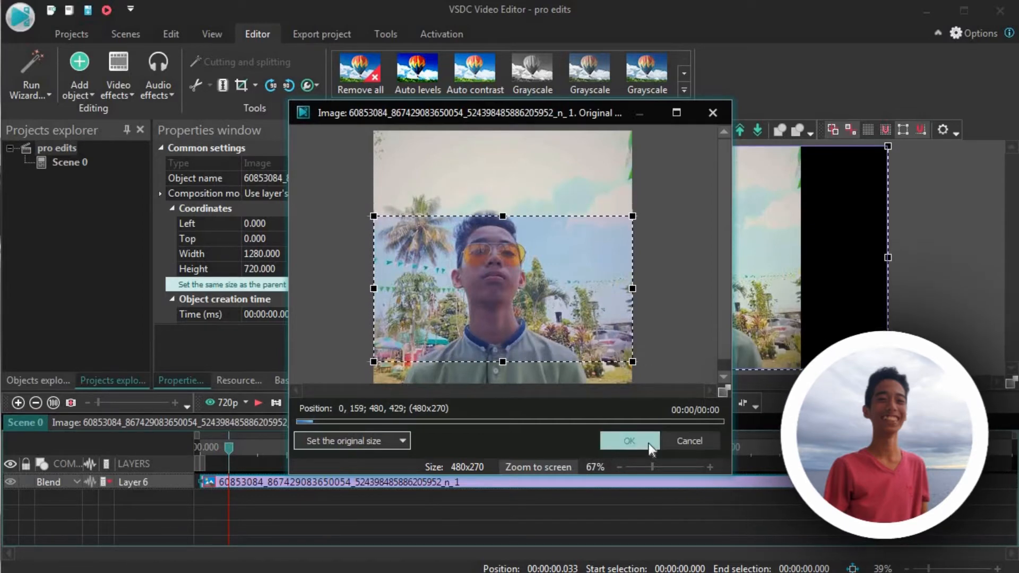
click(628, 440)
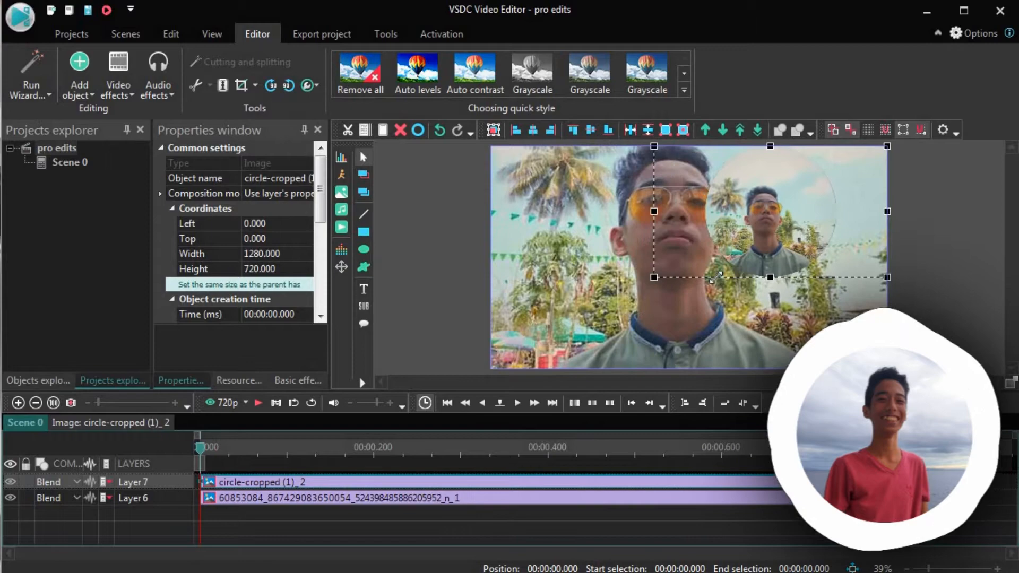
- Import the circle-cropped portrait over the background and set Brightness -28, Contrast 10, extending its duration
click(590, 129)
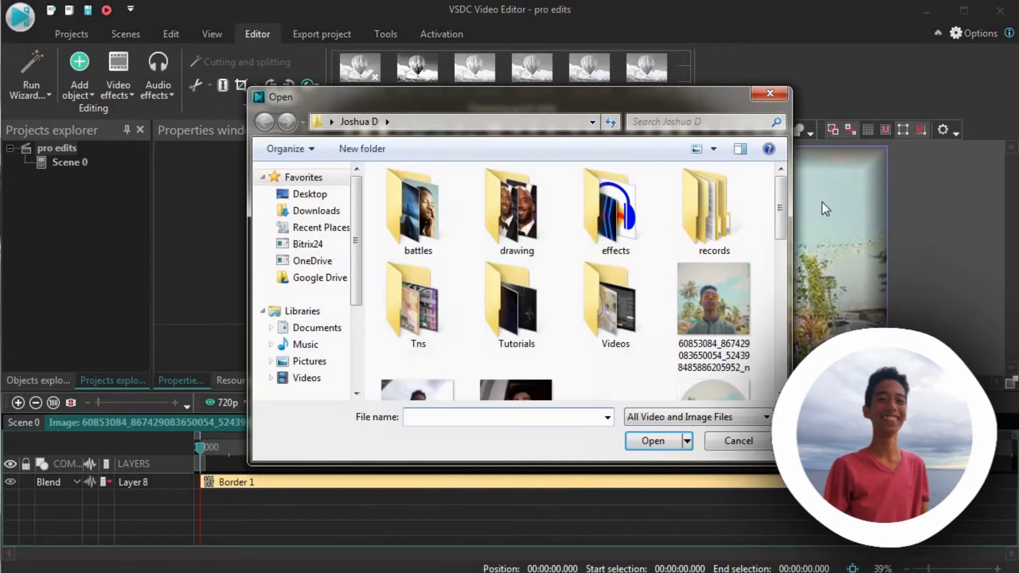
click(653, 441)
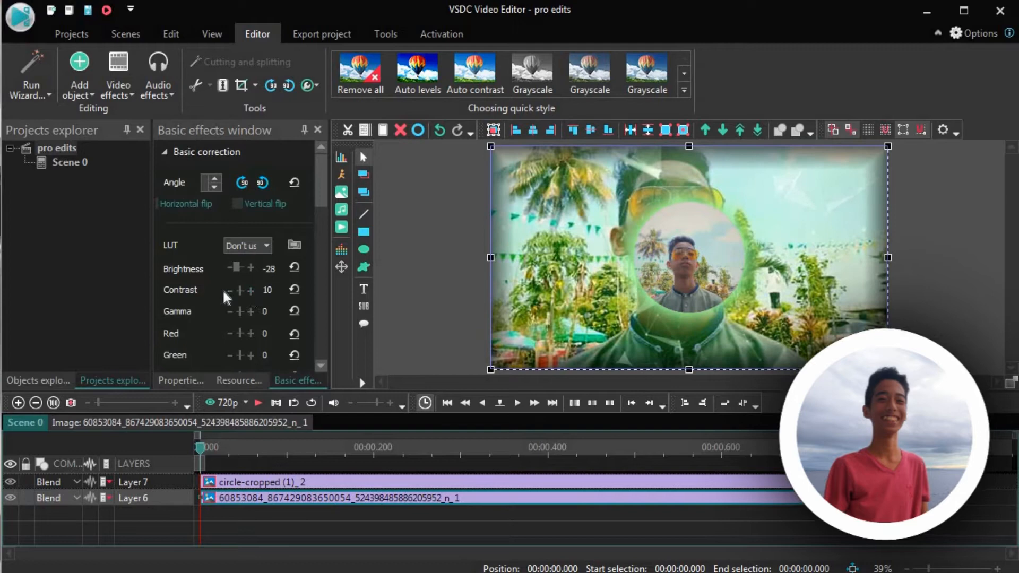
click(181, 380)
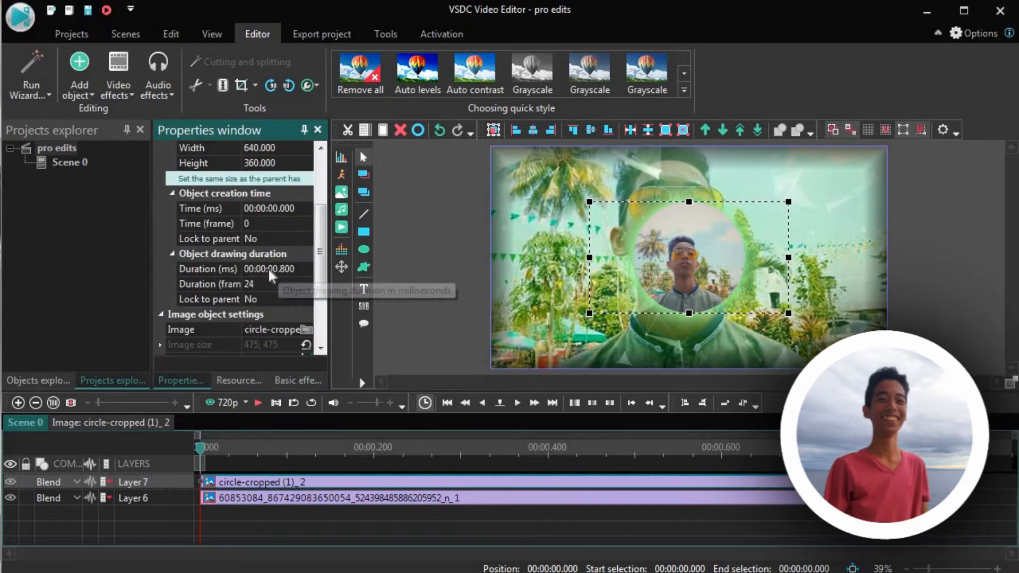
click(258, 403)
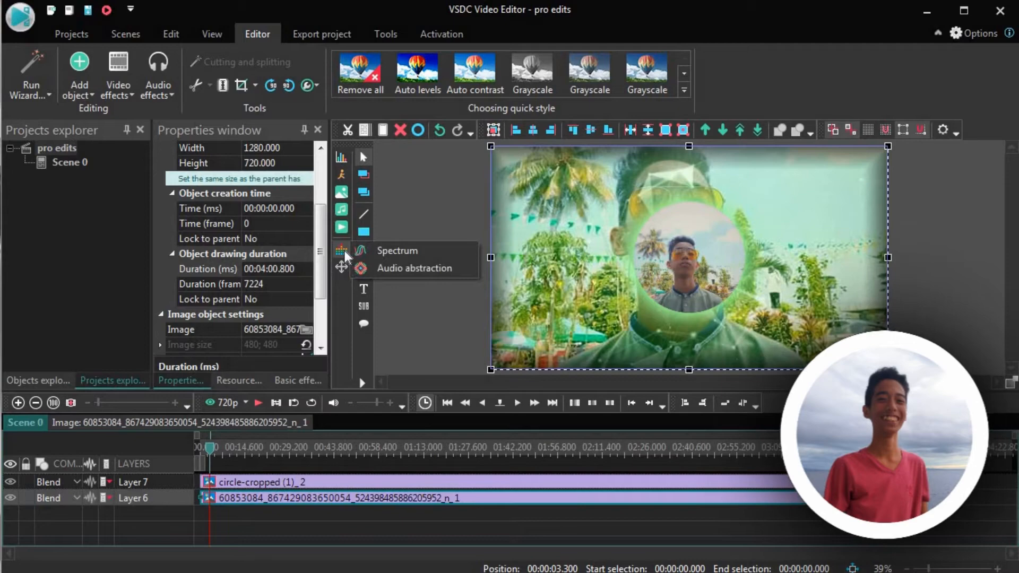
mouse_move(396, 250)
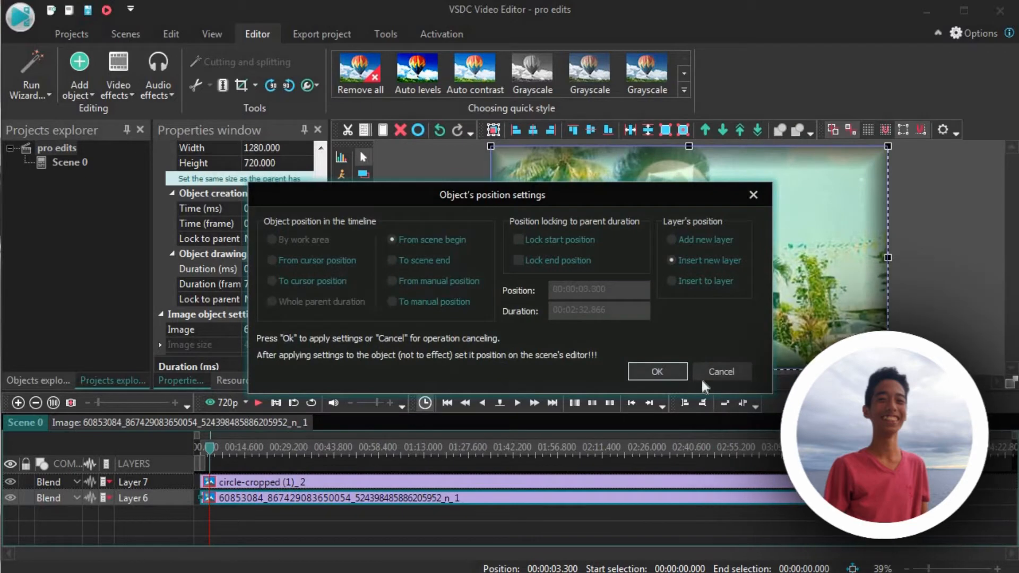
- Insert a Charangos-driven audio spectrum on a new layer and preview it briefly
click(656, 372)
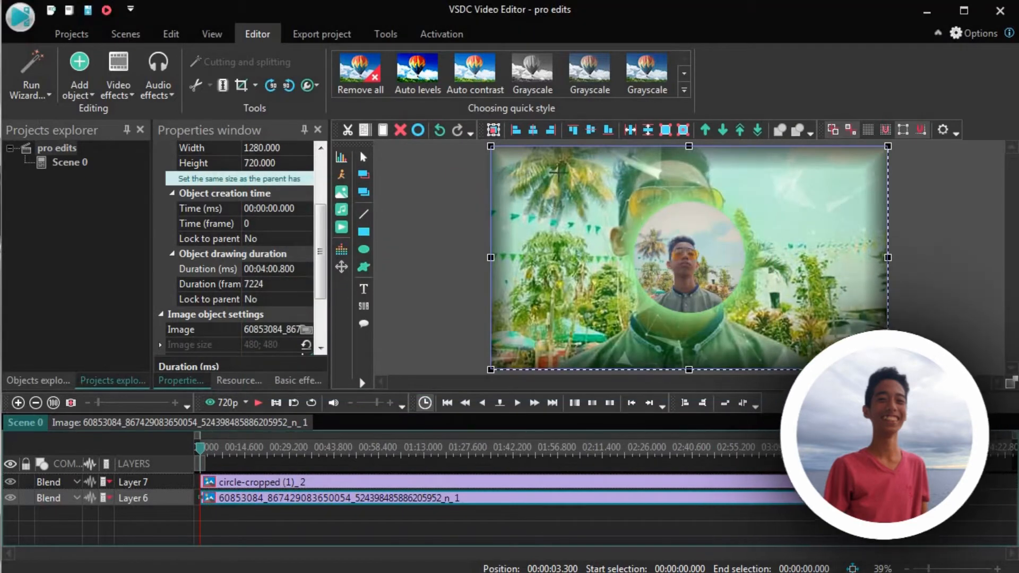
mouse_move(575, 189)
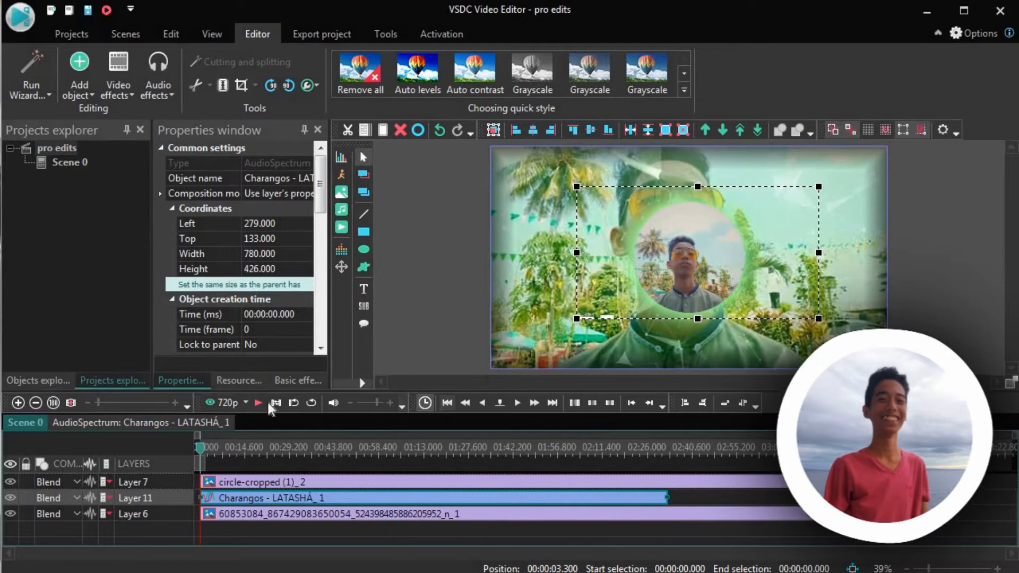
click(258, 403)
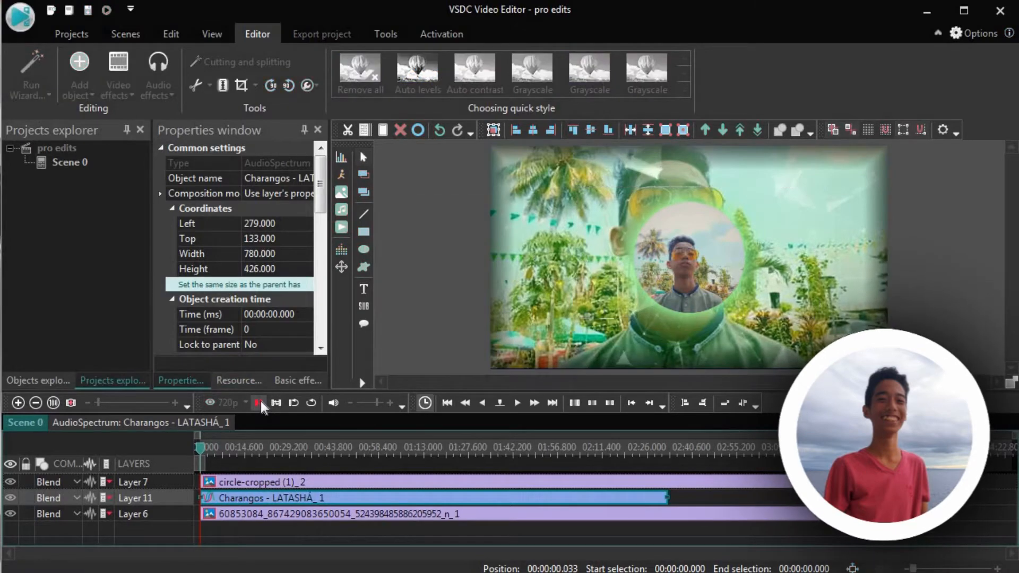
click(261, 403)
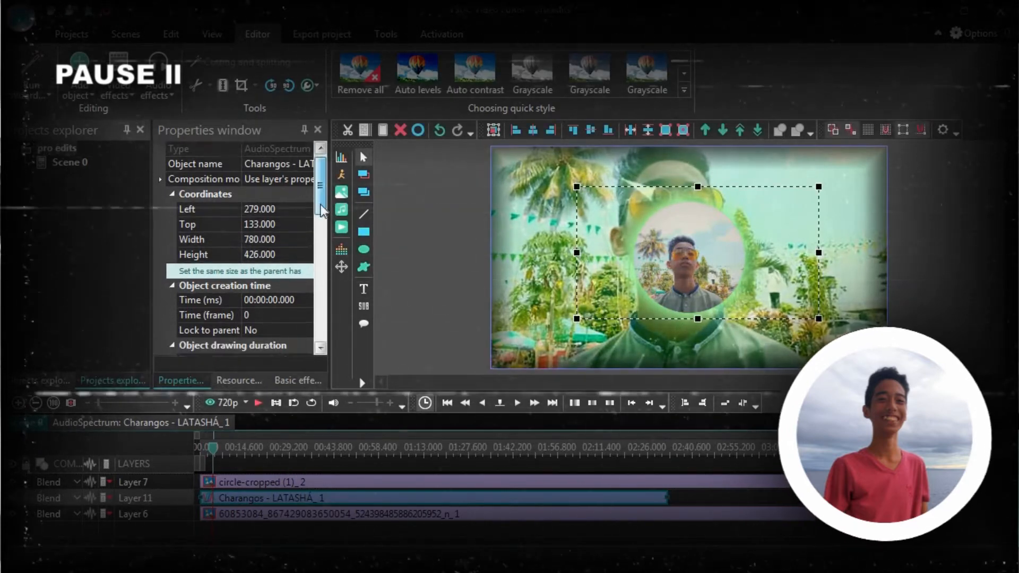
- Set the spectrum's Scale type to Log of power in the Audio spectrum object settings
scroll(down, 3)
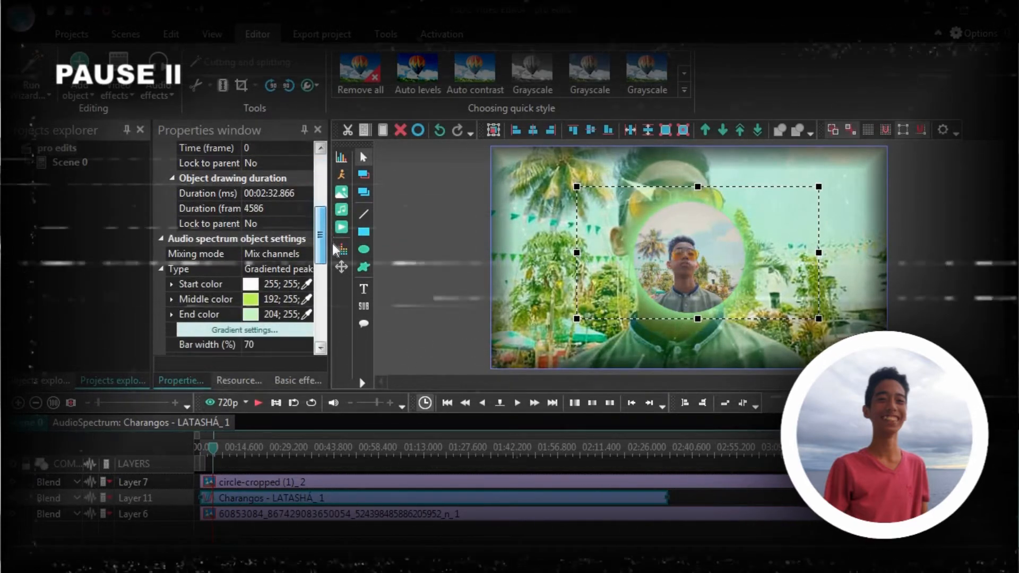
scroll(down, 3)
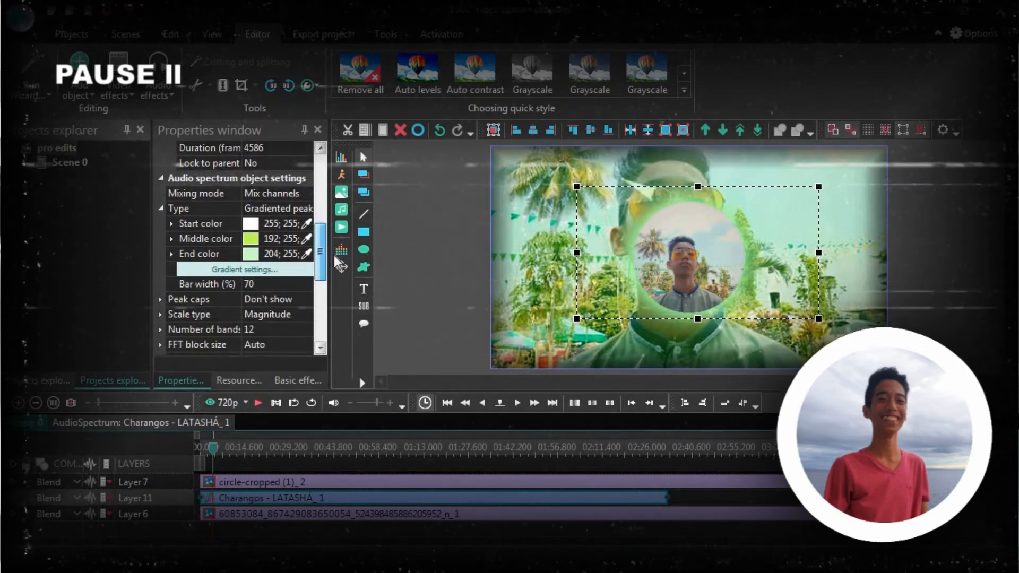
scroll(down, 3)
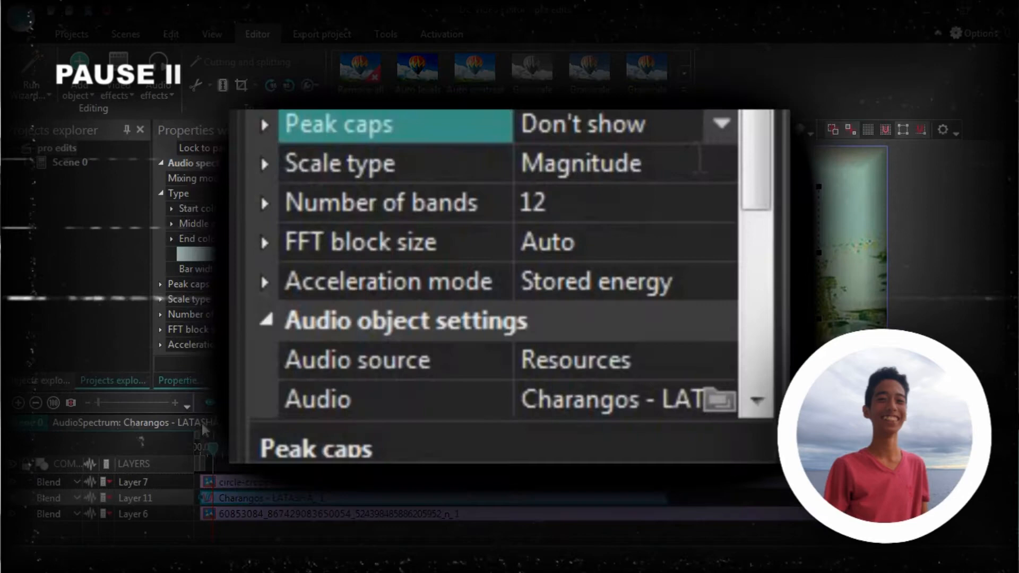
click(719, 163)
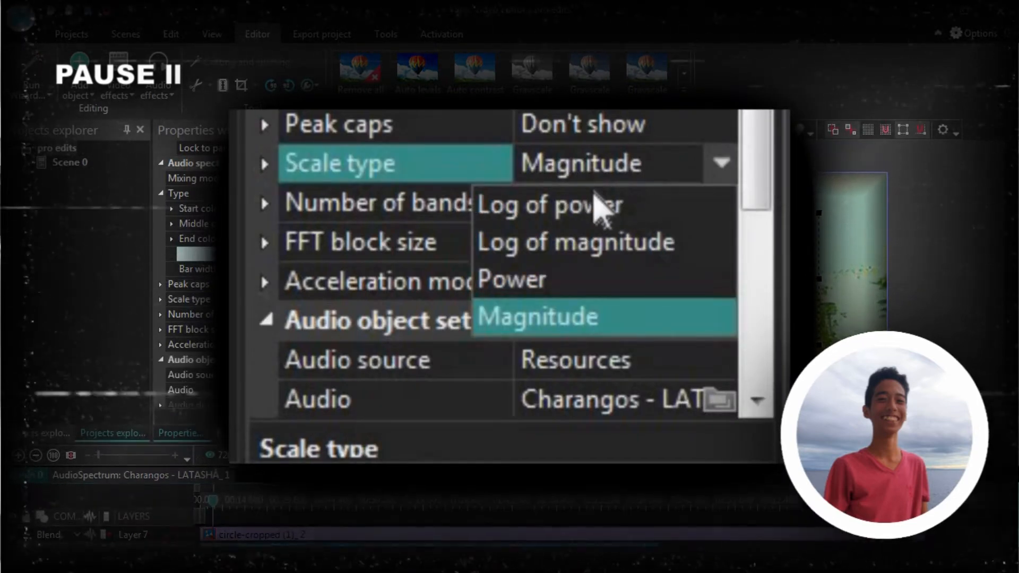
click(551, 205)
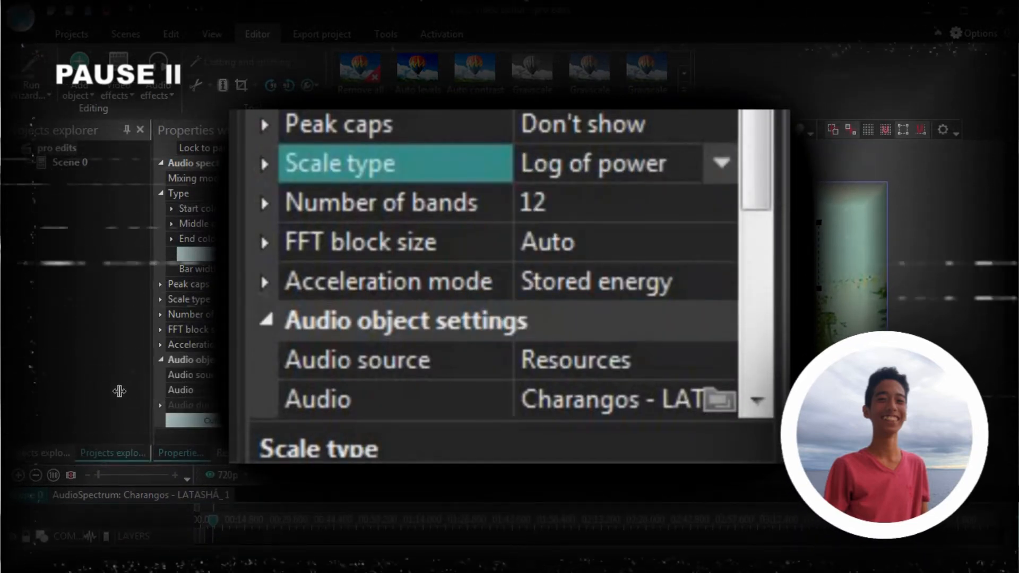
click(656, 253)
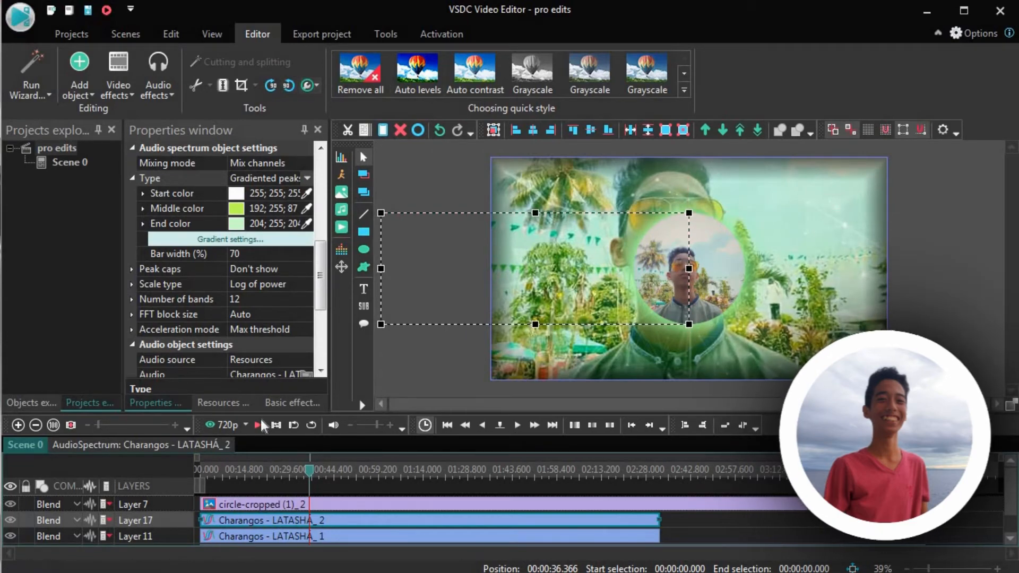
- Play the scene to check both spectrum copies animating as bars around the portrait
click(259, 424)
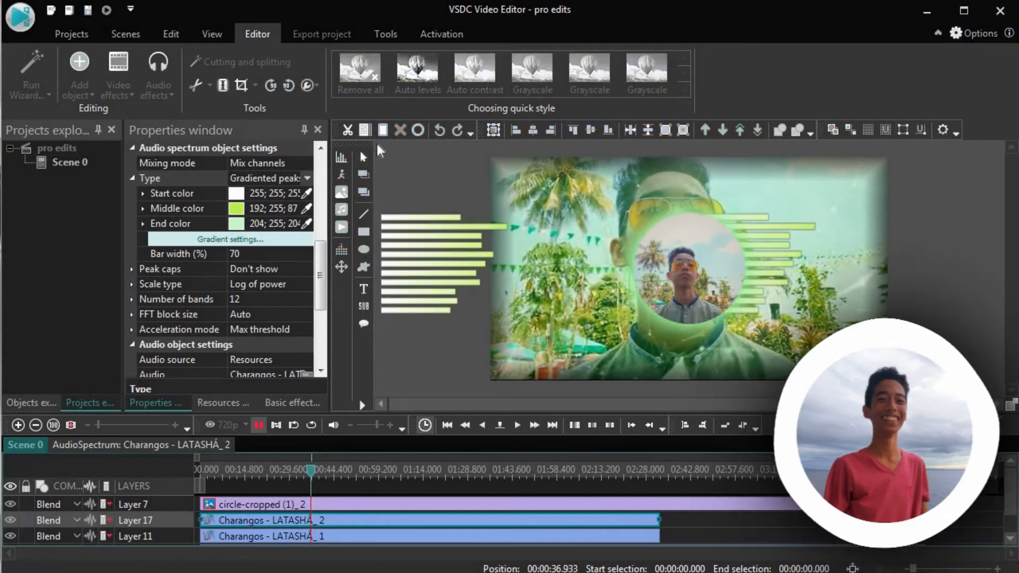